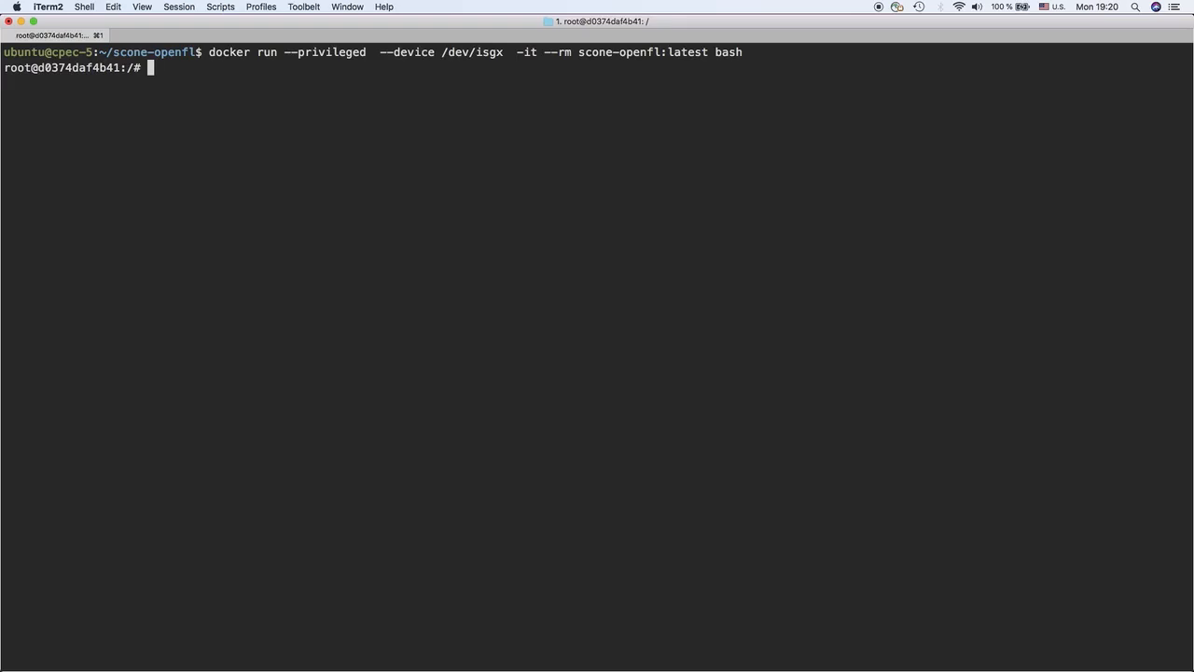
- Open test.py in vi from the container's root prompt
text(vi test.py)
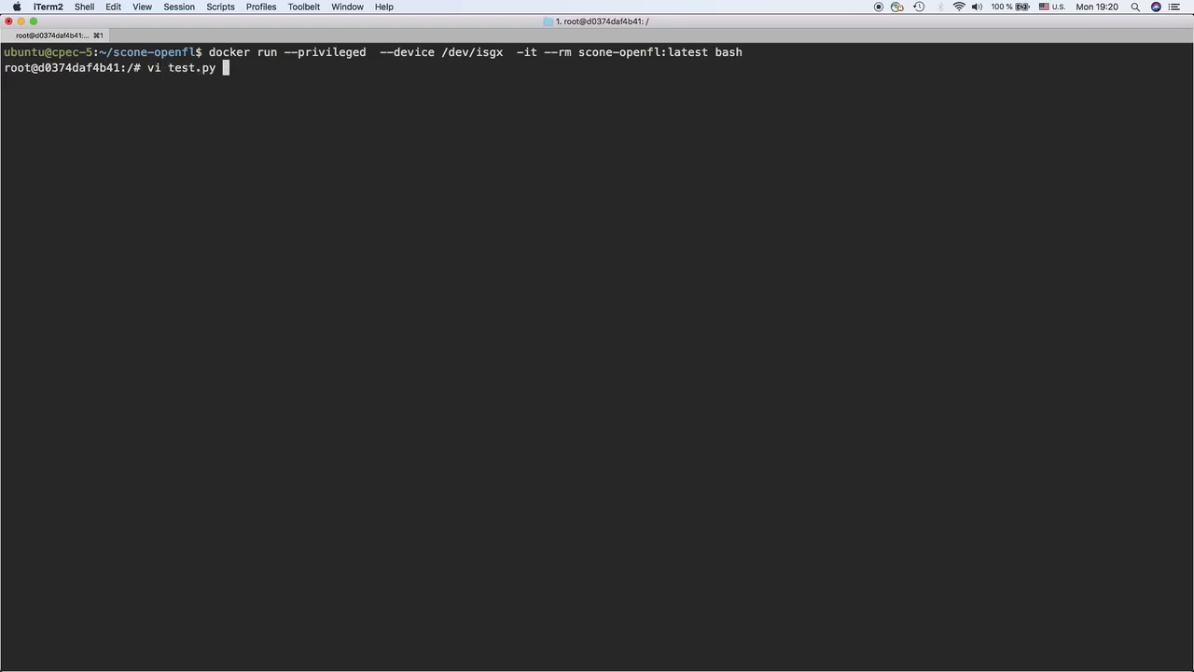
key(Return)
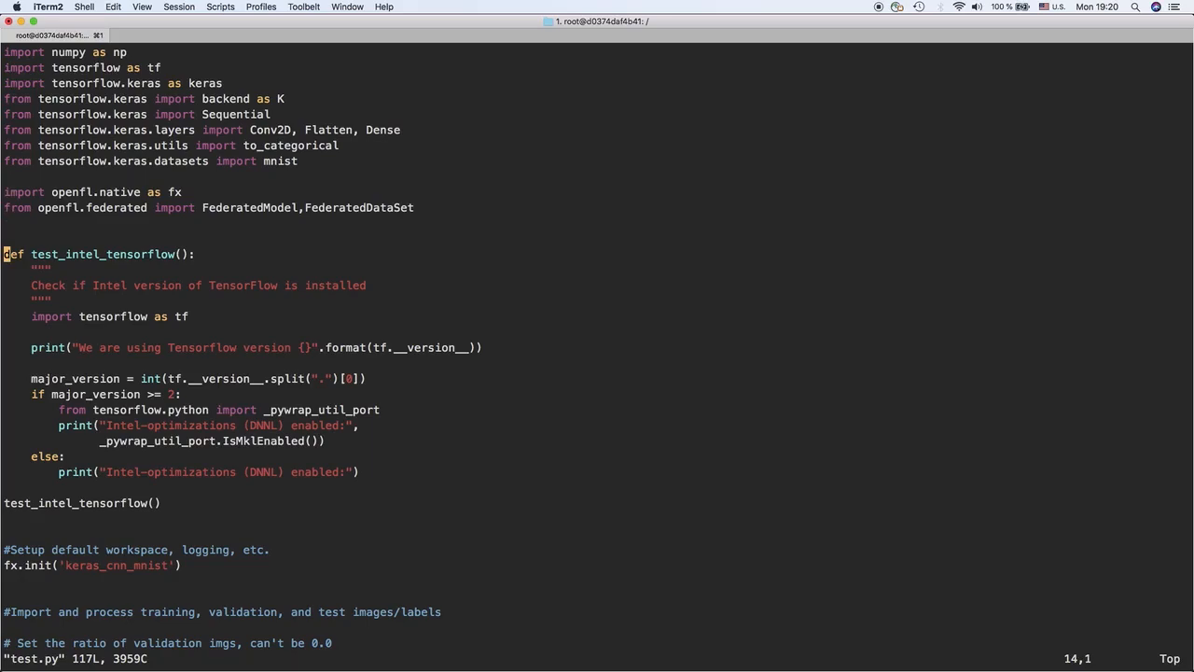
key(Down)
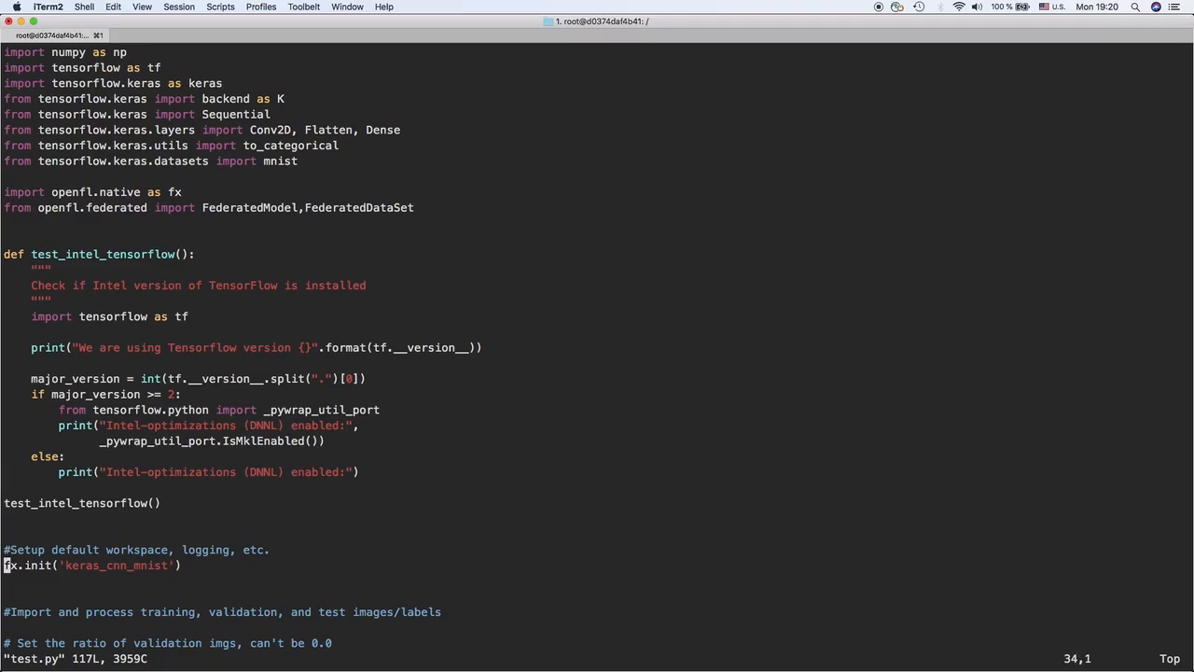
scroll(down, 3)
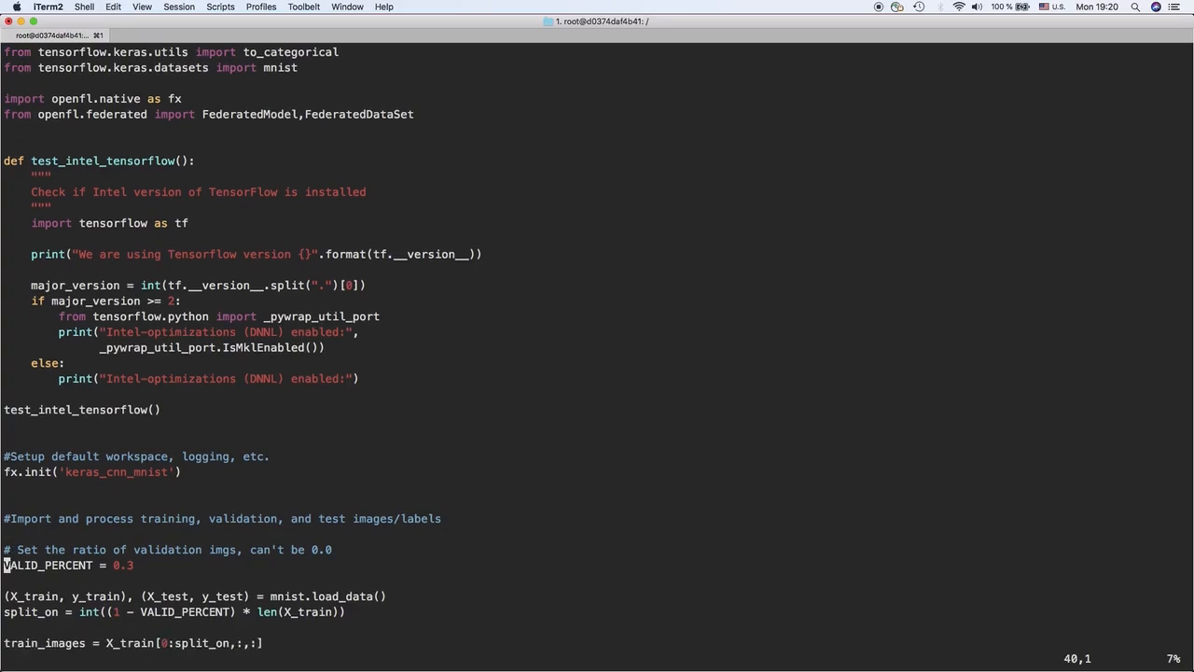
scroll(down, 3)
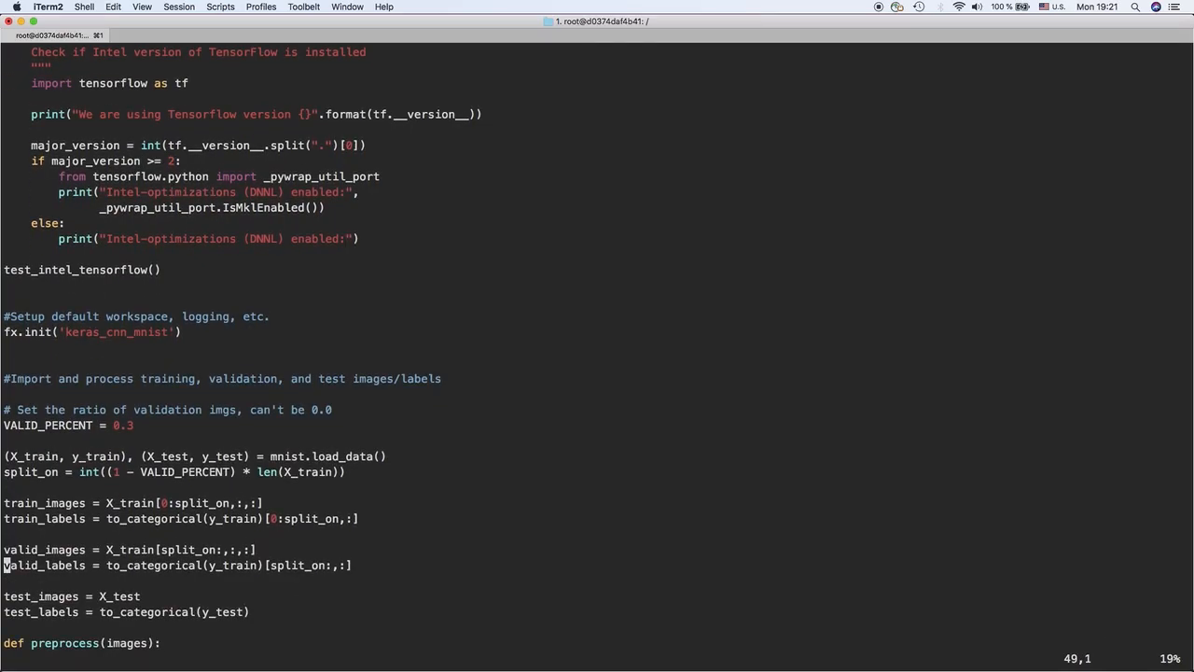
scroll(down, 3)
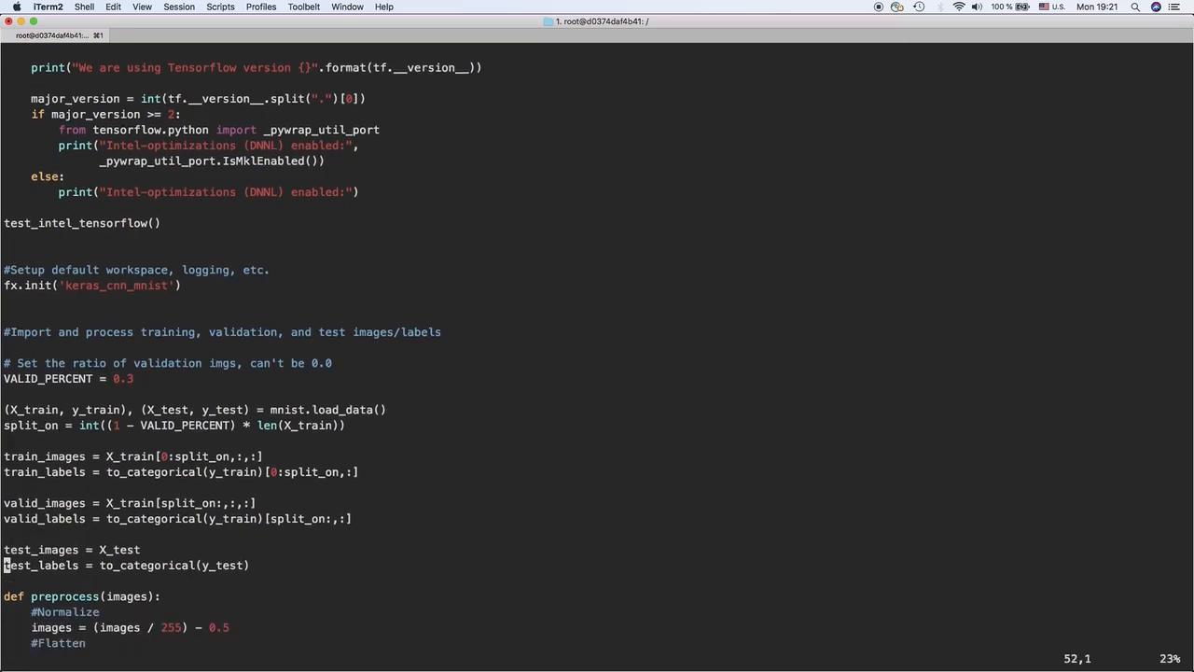
scroll(down, 3)
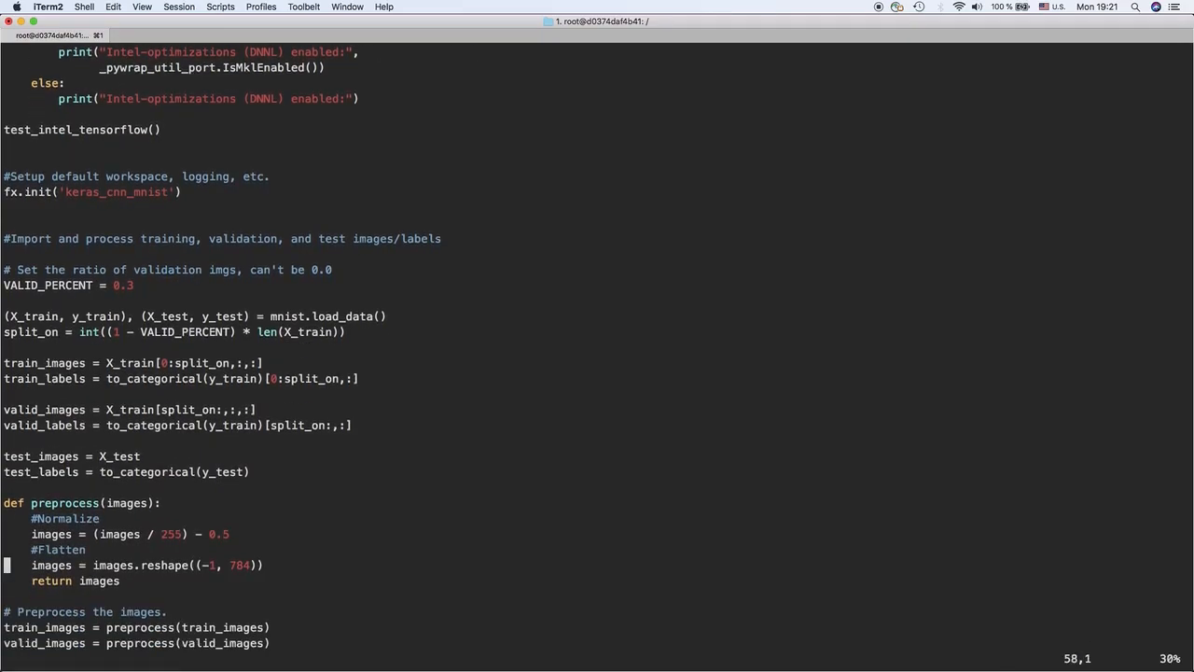
scroll(down, 3)
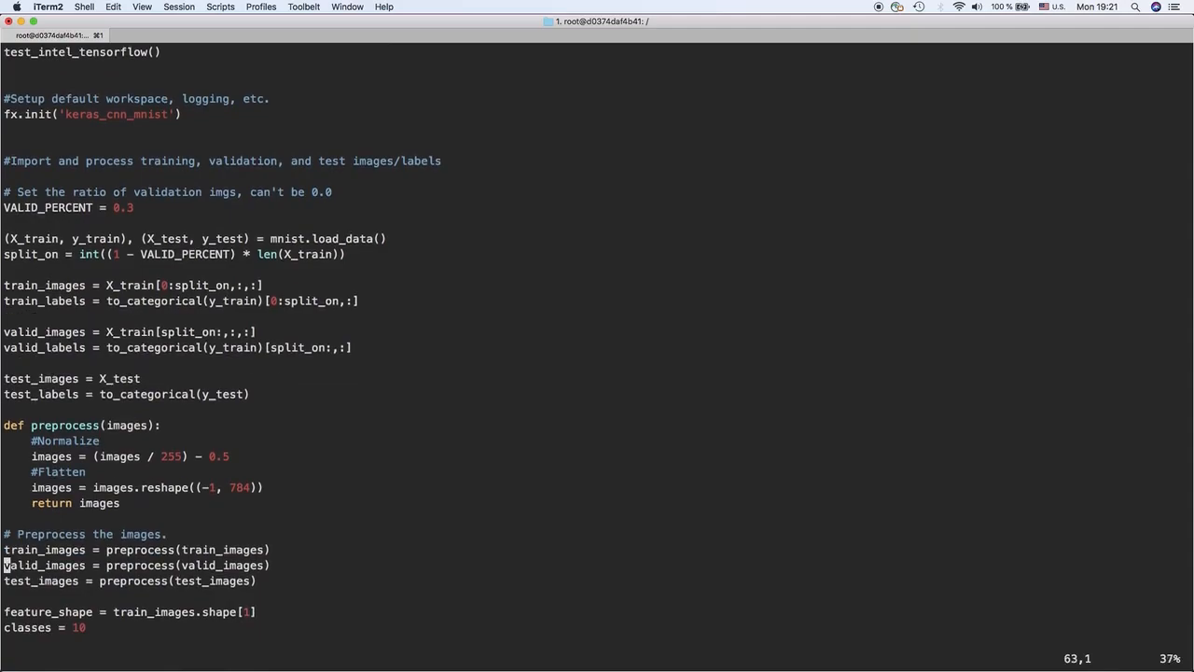
scroll(down, 3)
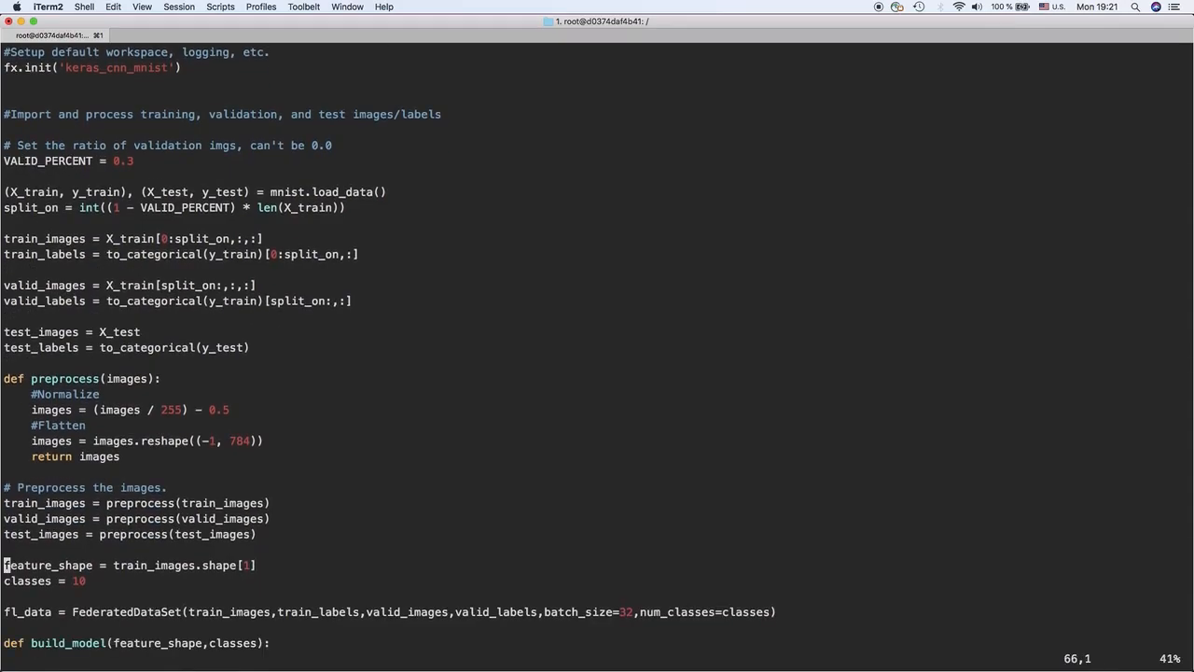
scroll(down, 3)
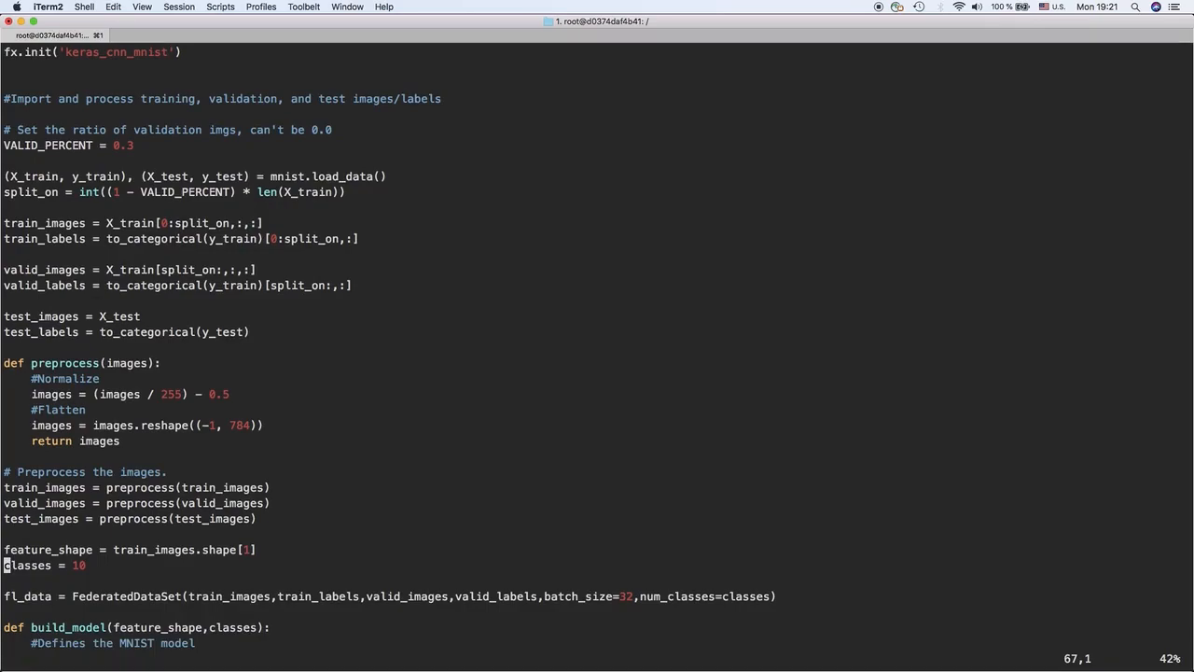
scroll(down, 3)
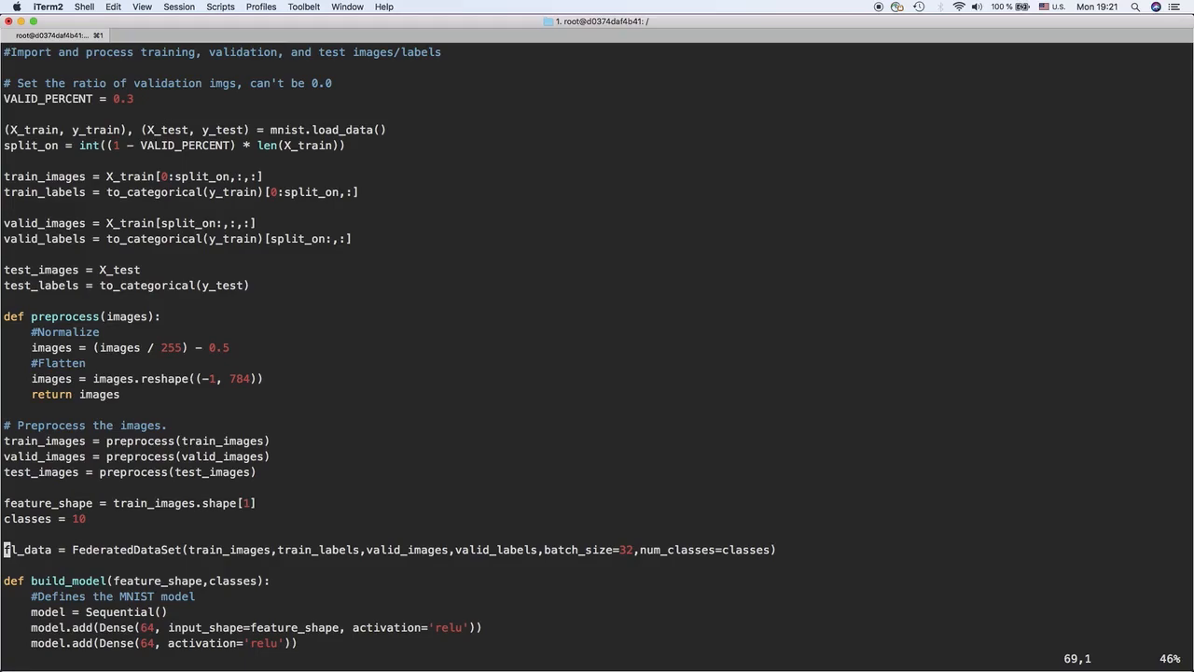
scroll(down, 3)
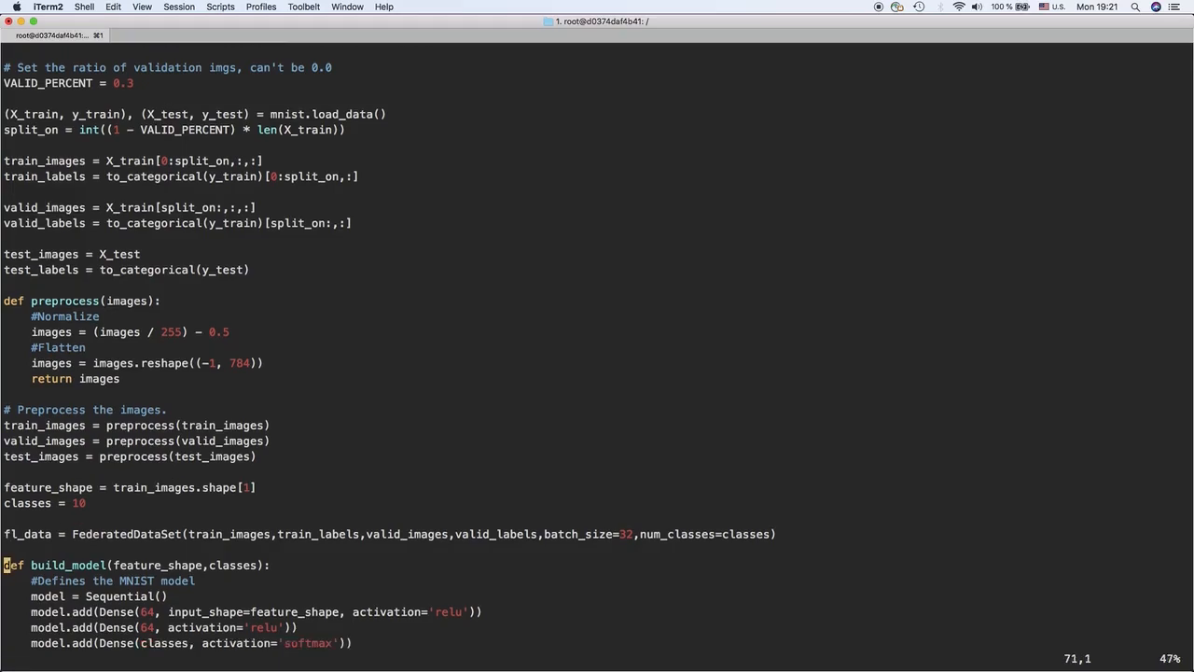
scroll(down, 3)
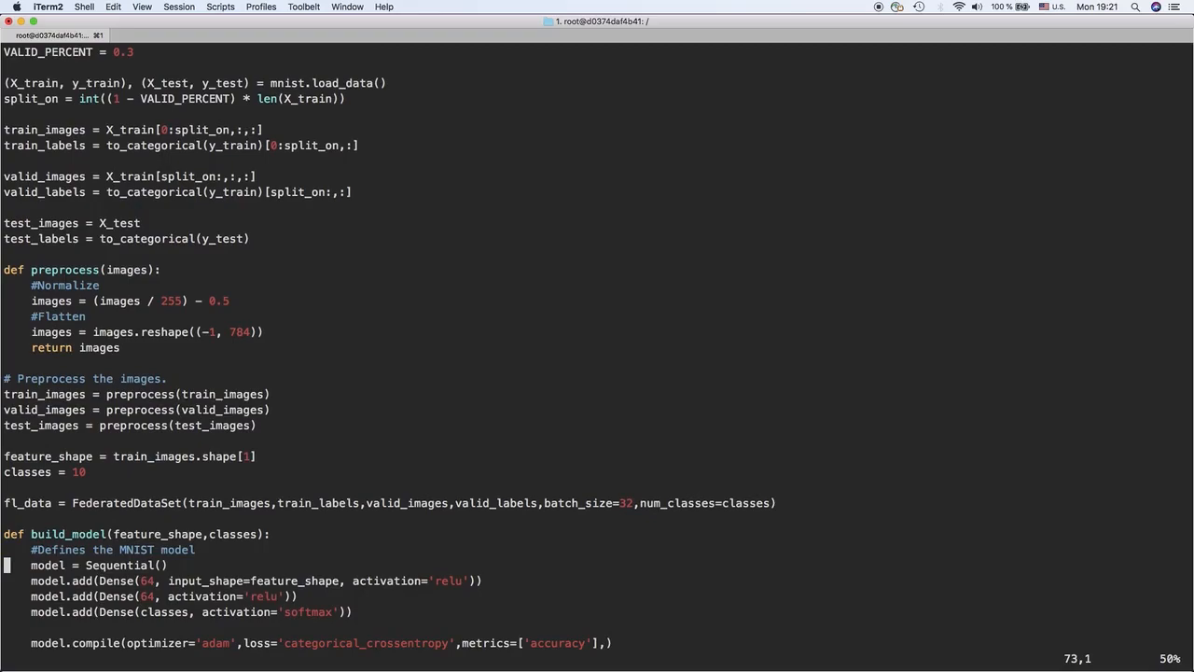
scroll(down, 3)
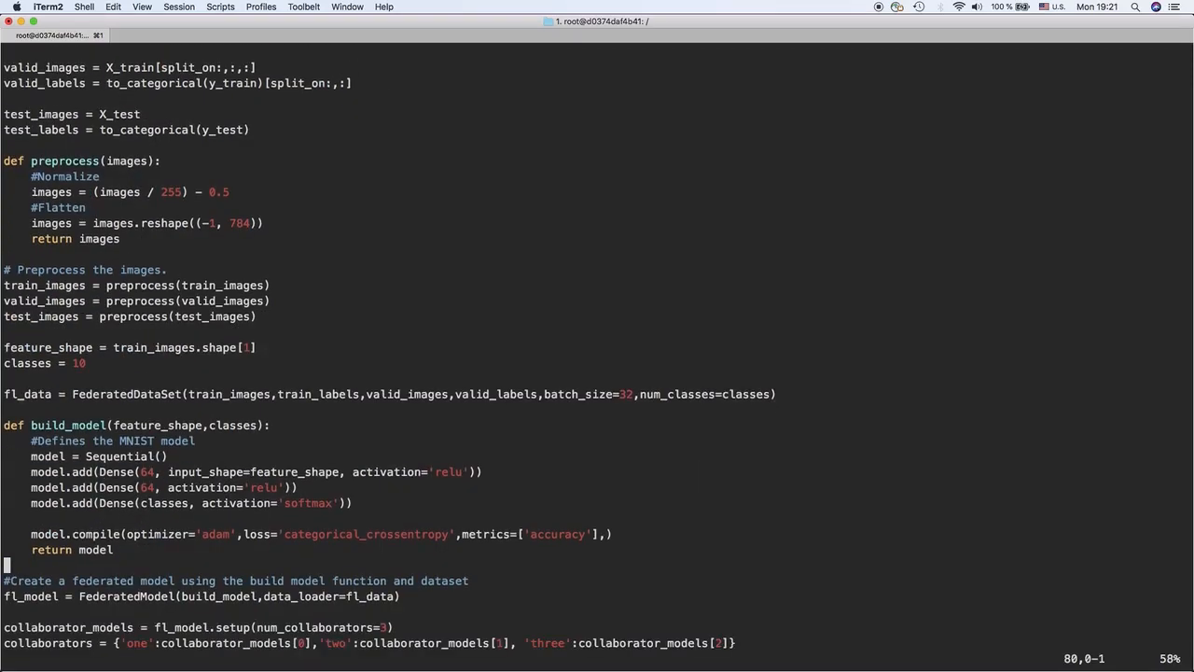
scroll(down, 3)
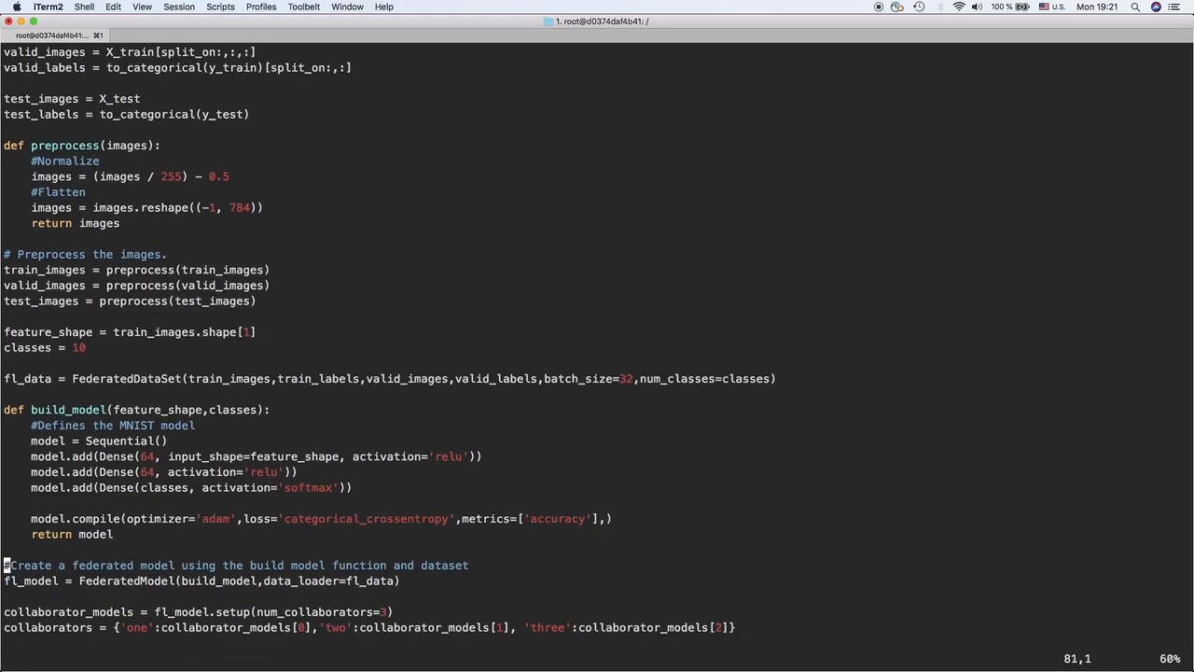
scroll(down, 3)
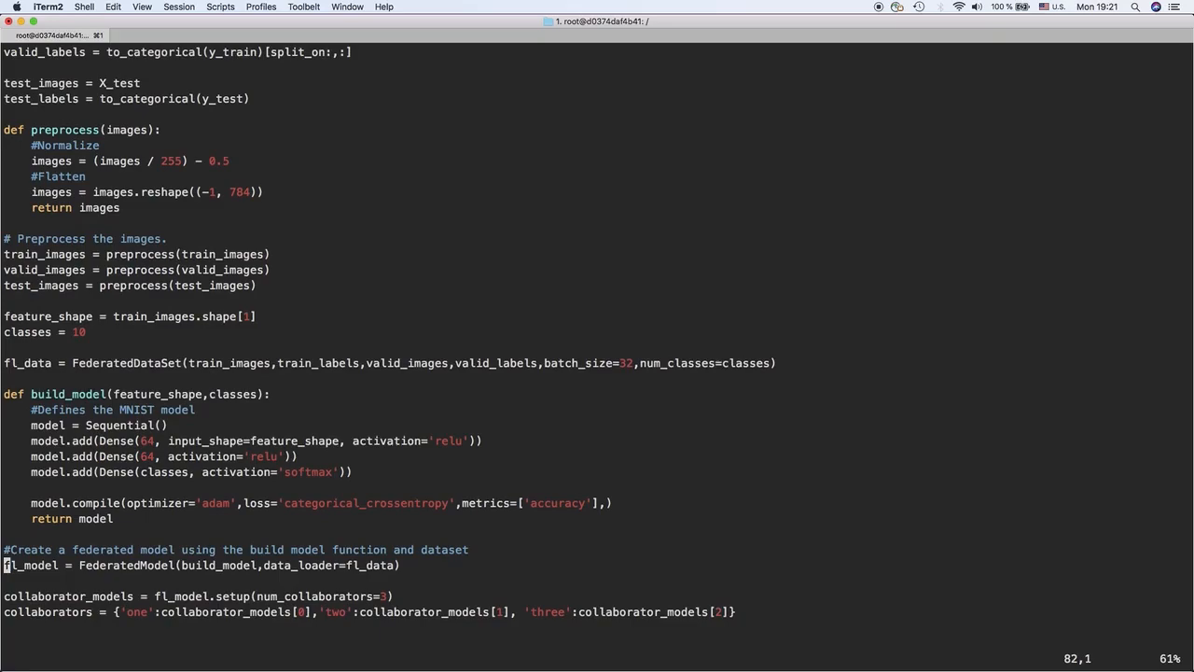
scroll(down, 3)
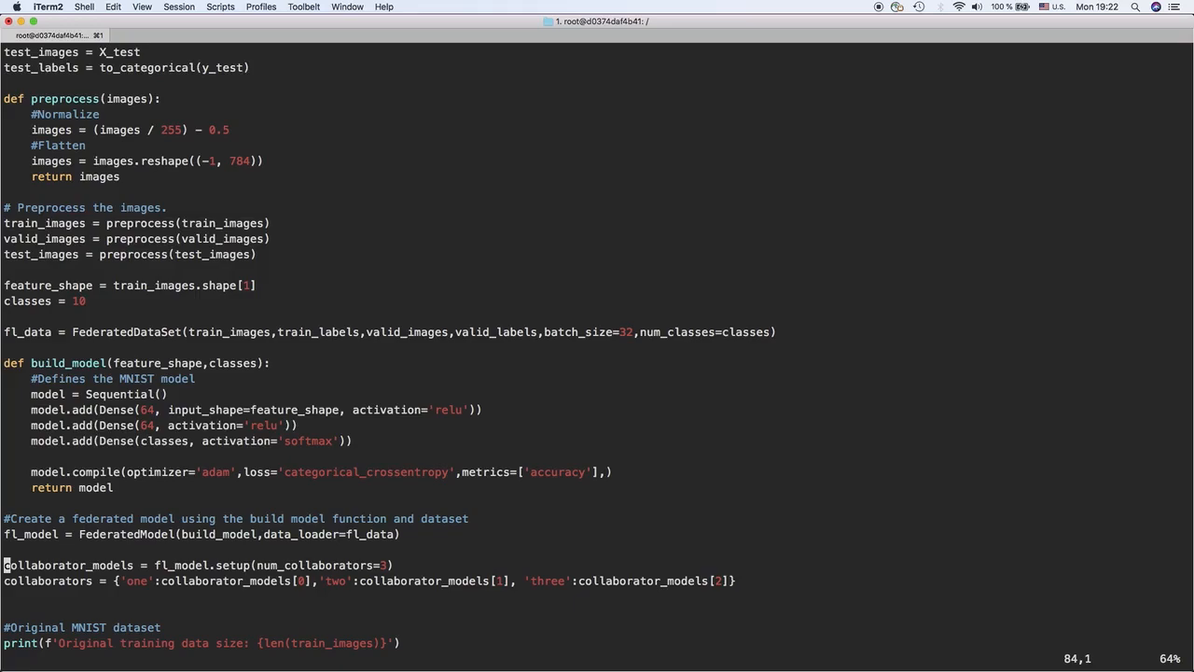
- Scroll through the rest of test.py, including the experiment run and model save code
scroll(down, 3)
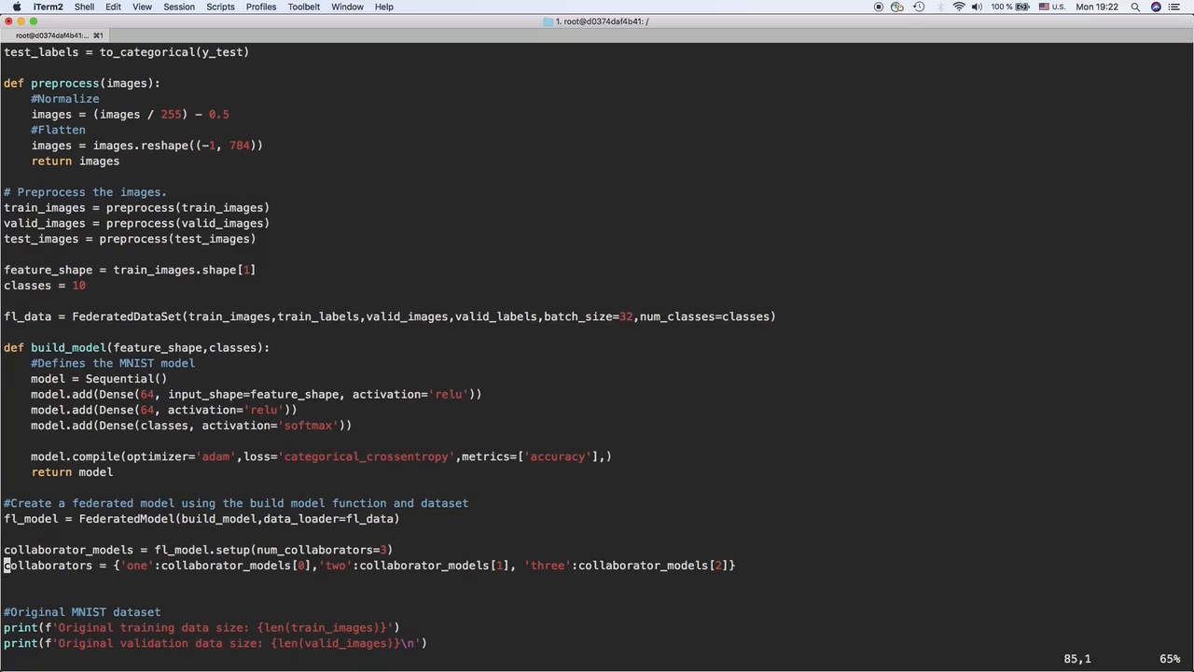
scroll(down, 3)
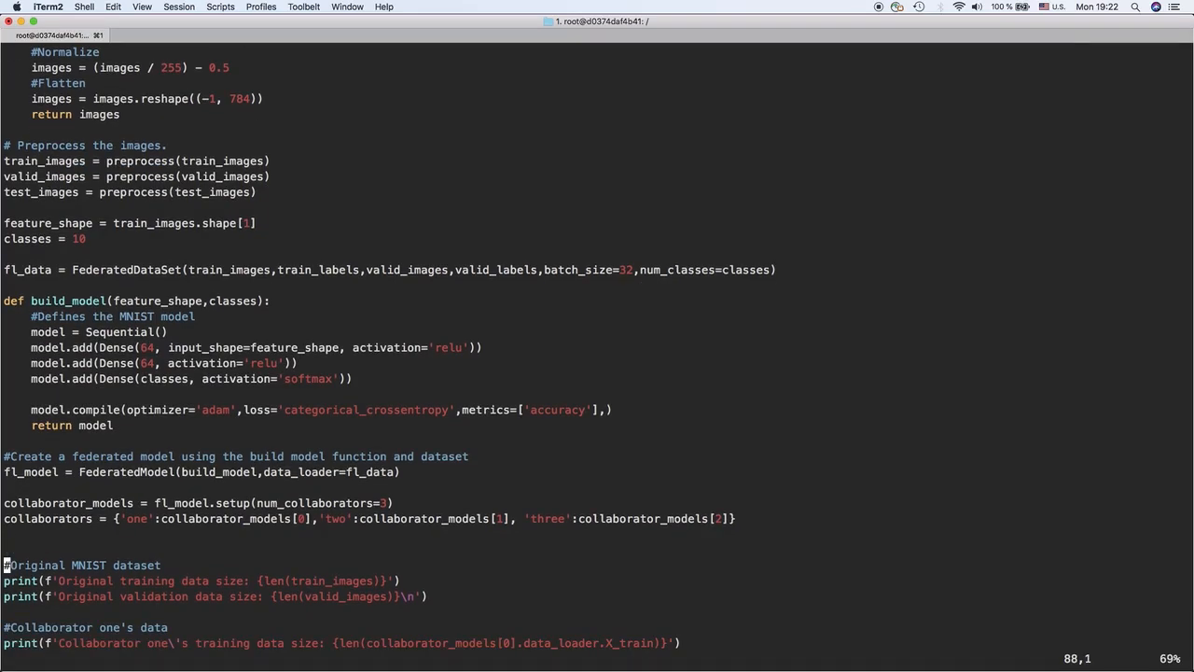
scroll(down, 3)
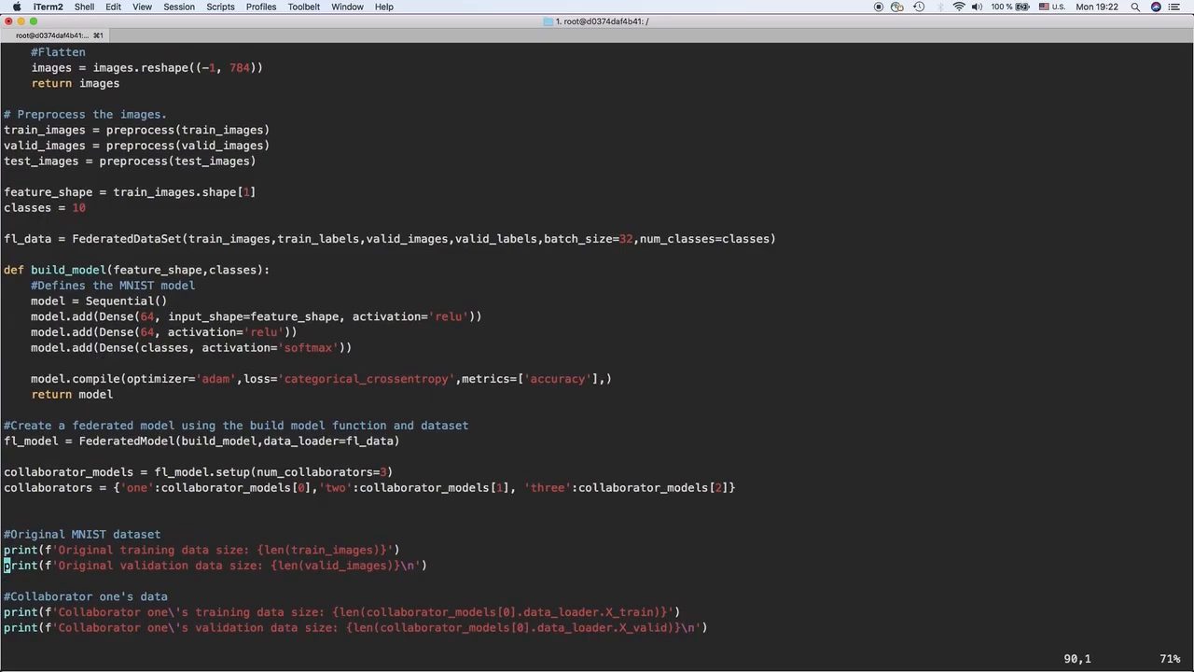
scroll(down, 3)
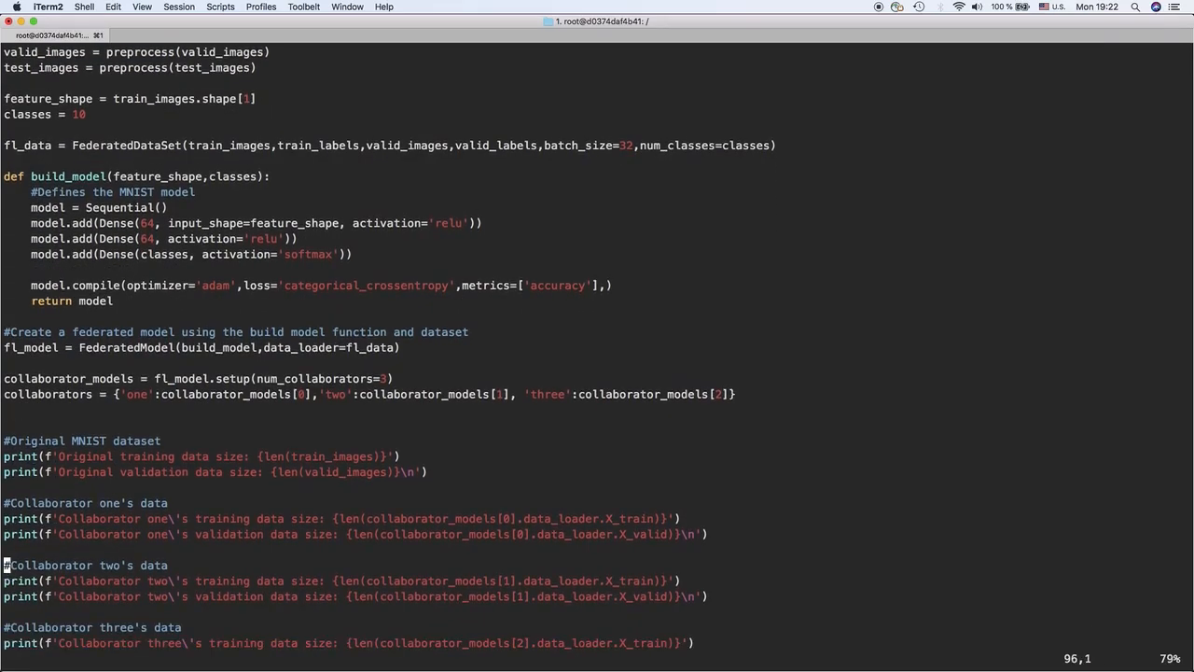
scroll(down, 3)
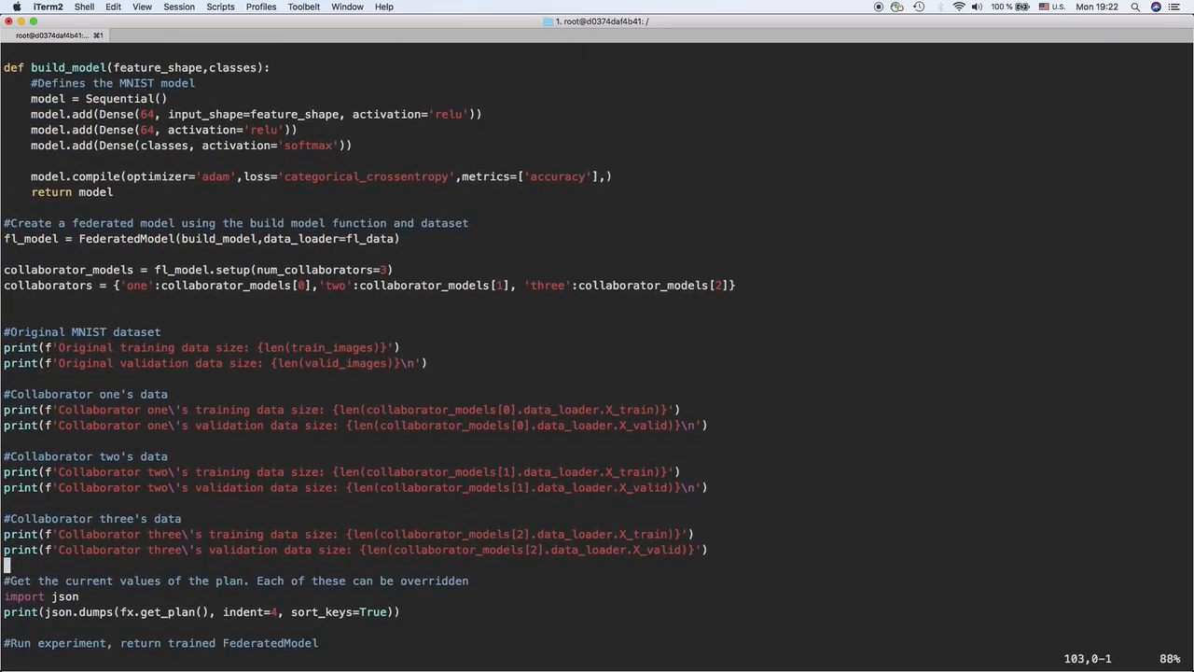
scroll(down, 3)
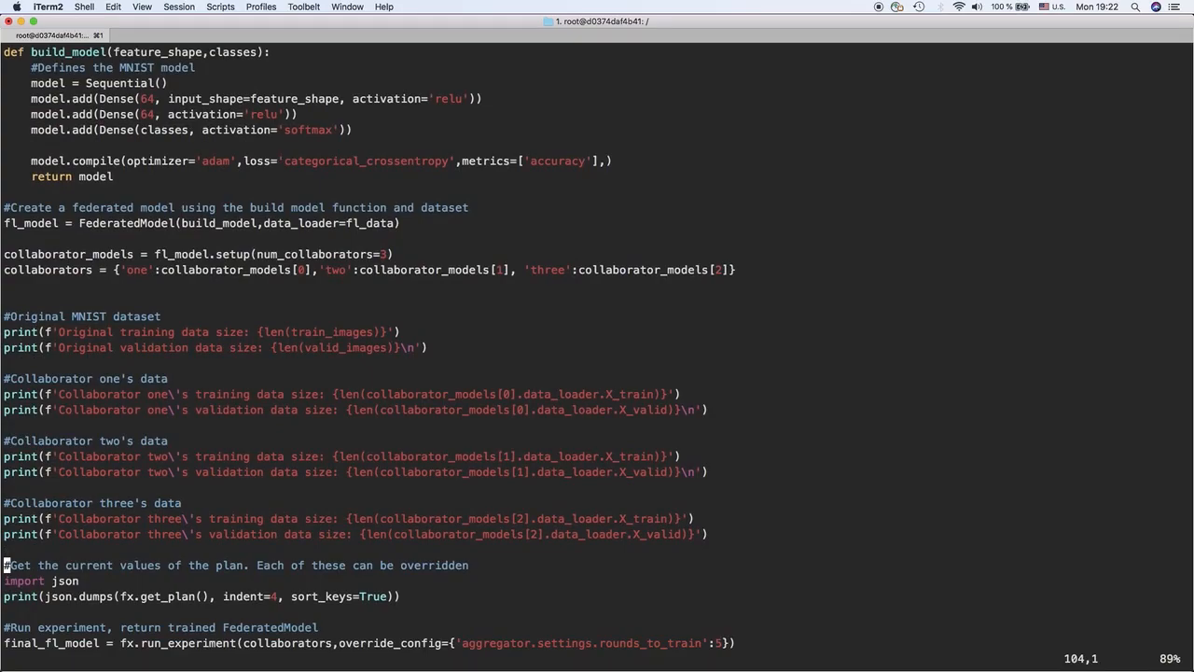
scroll(down, 3)
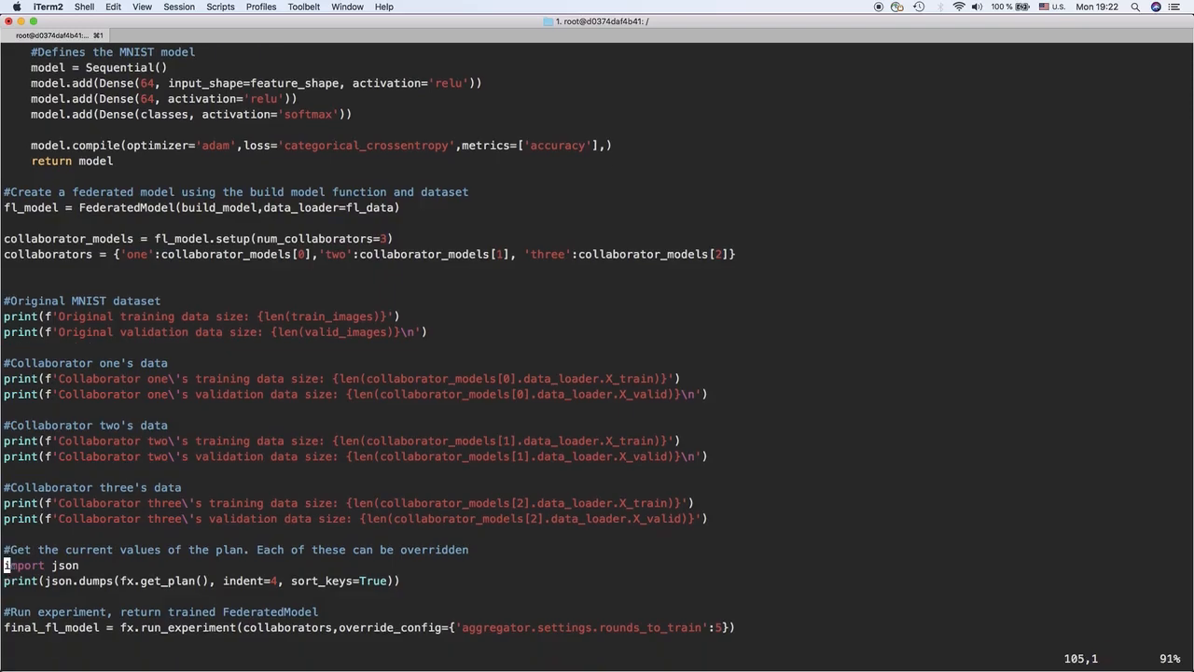
scroll(down, 3)
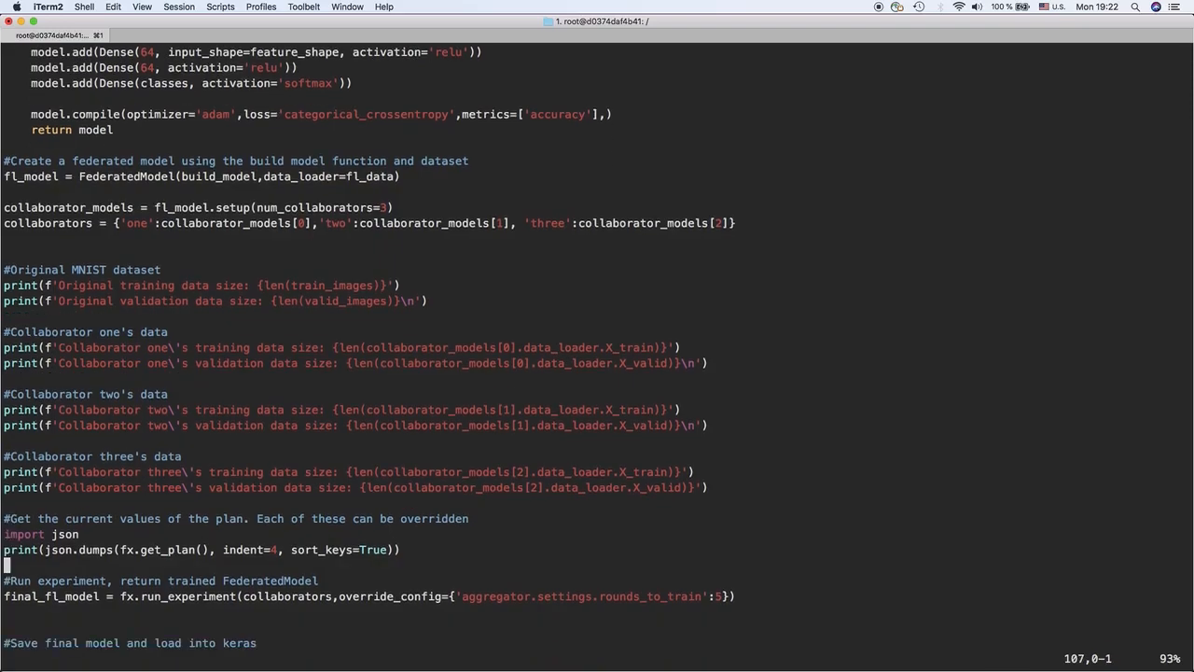
scroll(down, 3)
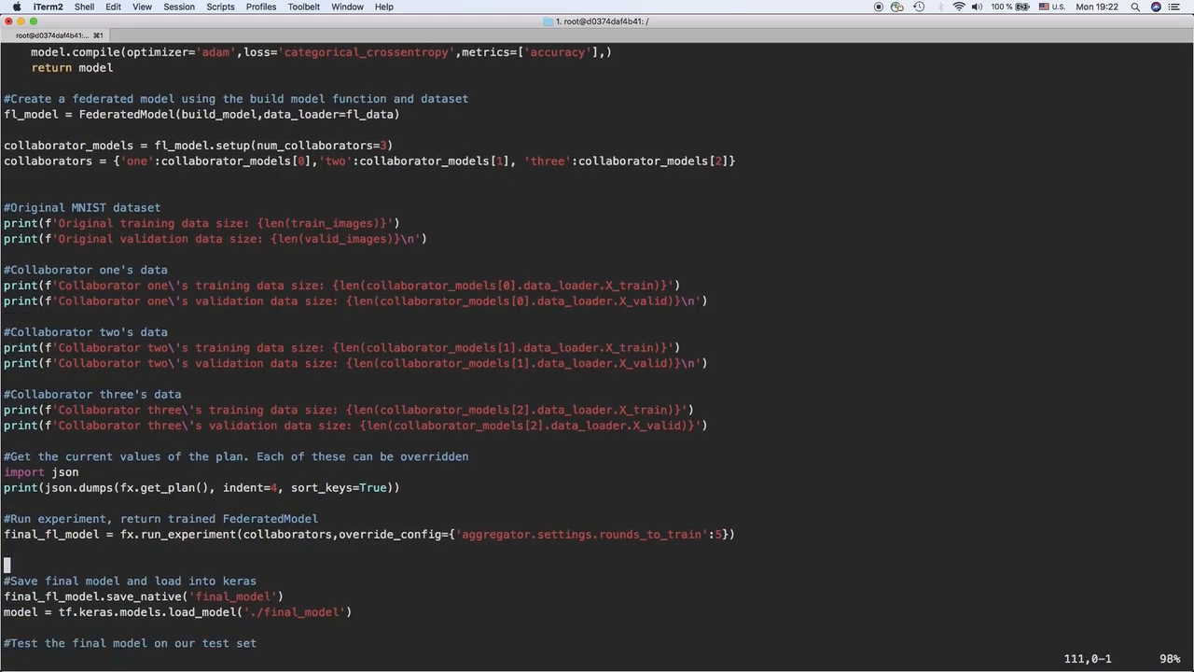
scroll(down, 3)
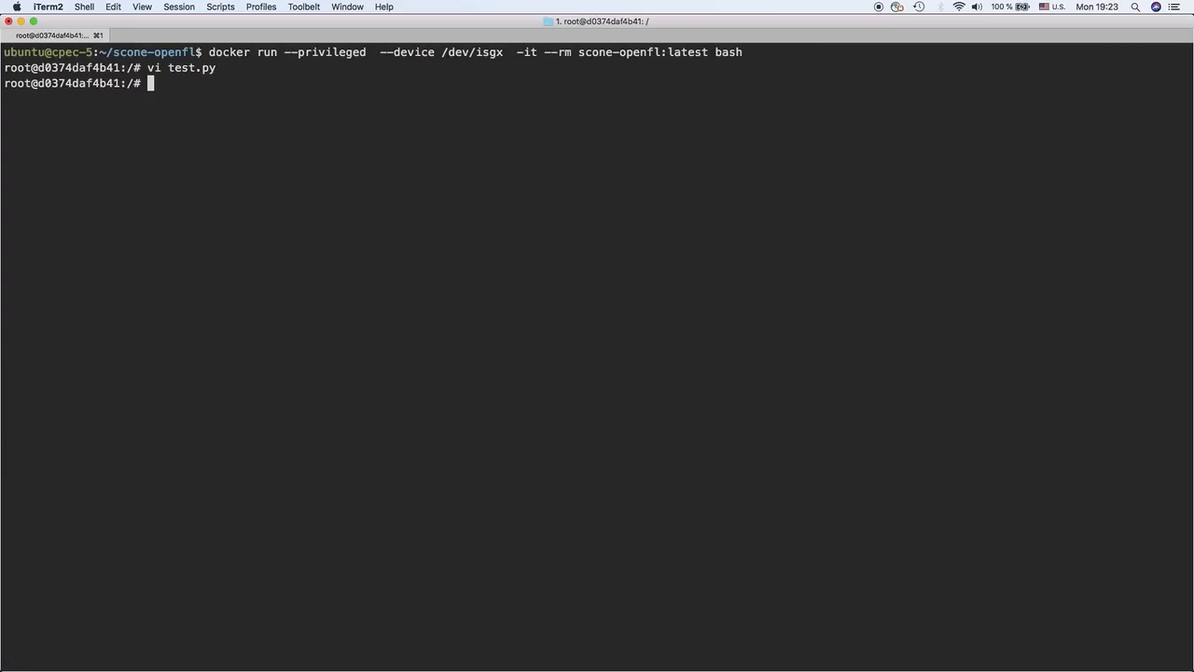
- Launch ./run.sh in the container and follow the SCONE and collaborator setup logs
text(./run)
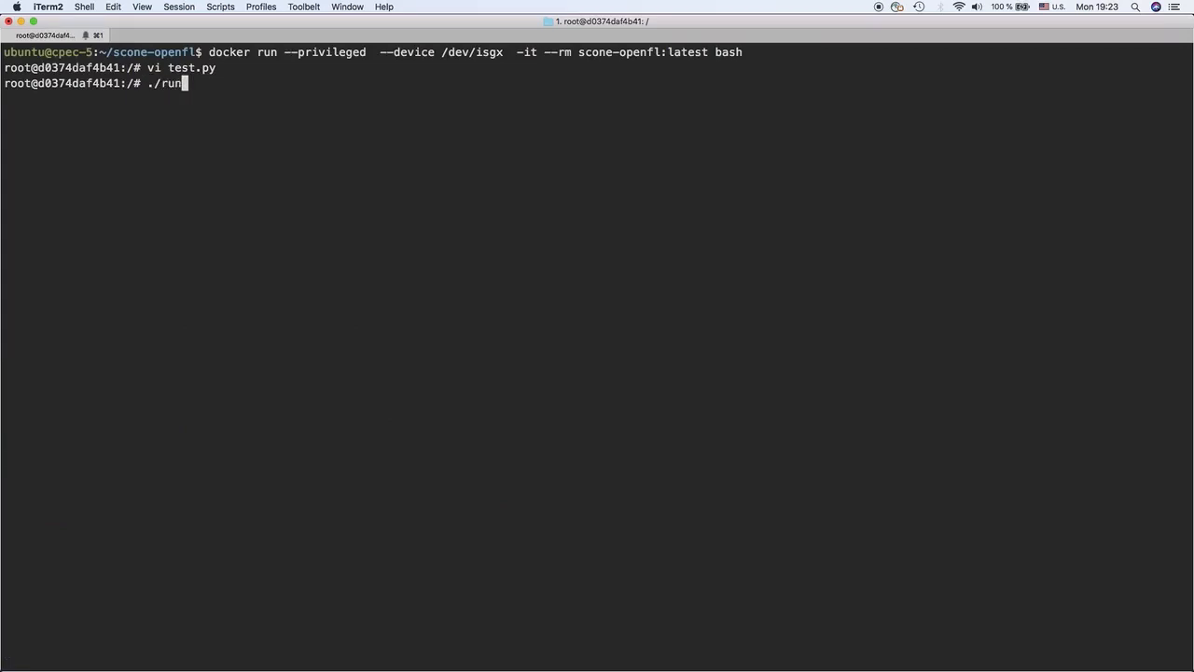
key(Return)
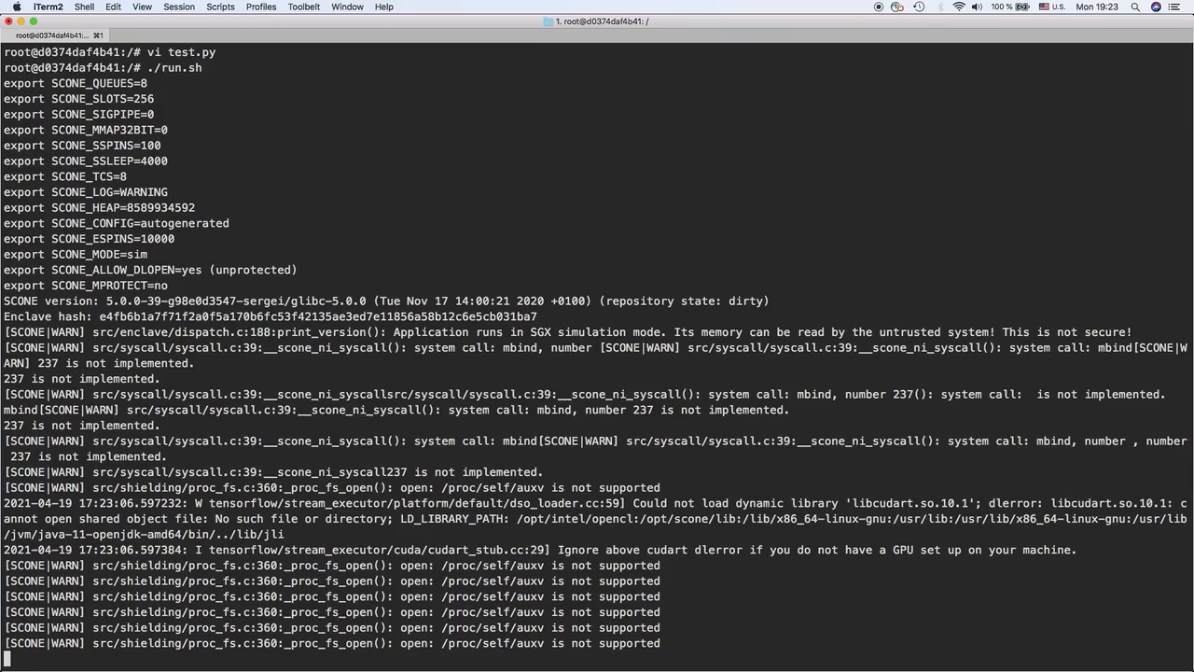
scroll(down, 3)
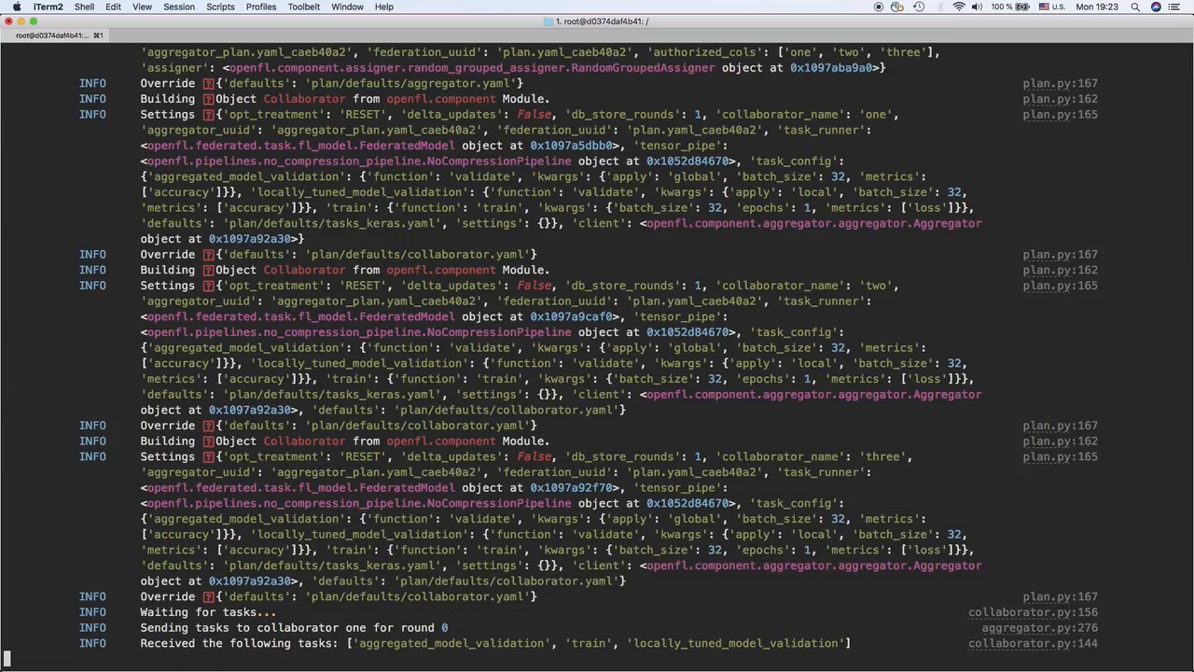
- Follow the training log through rounds 0–4 to 'Experiment Completed' and 0.9524 test accuracy
scroll(down, 3)
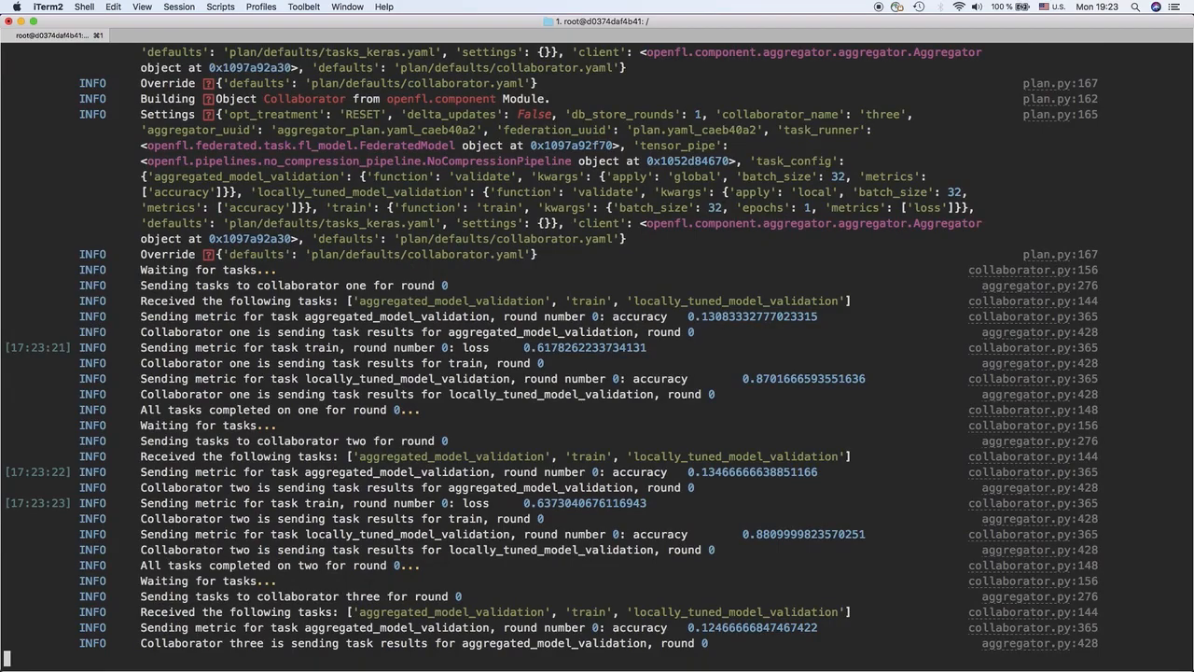
scroll(down, 3)
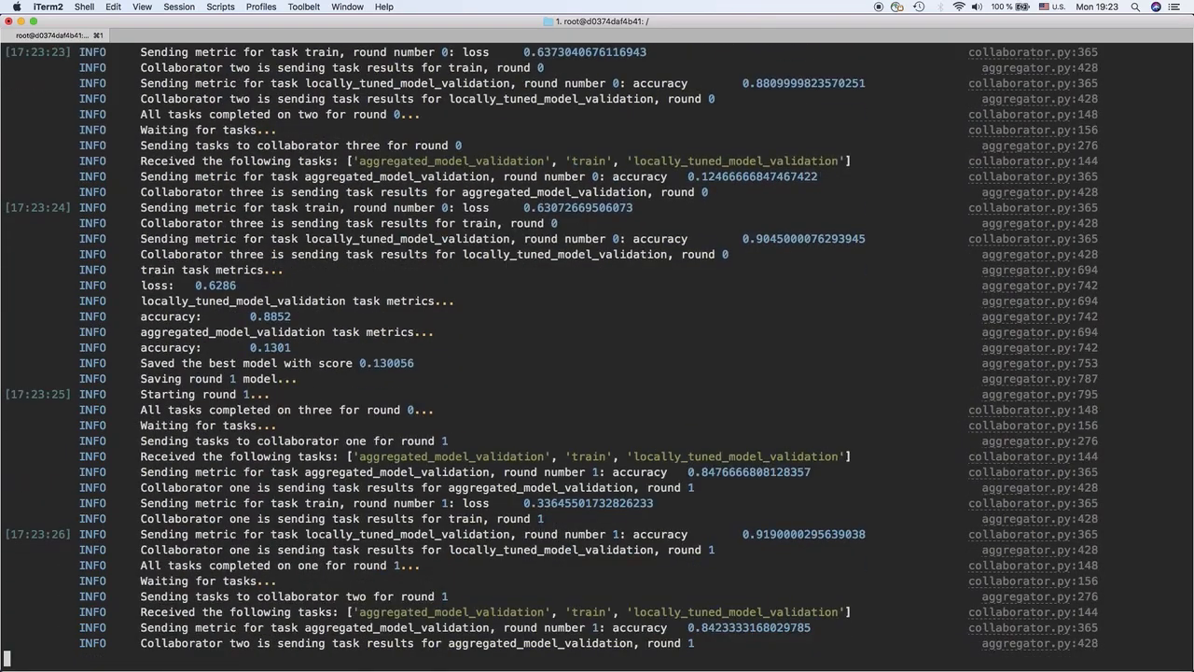
scroll(down, 3)
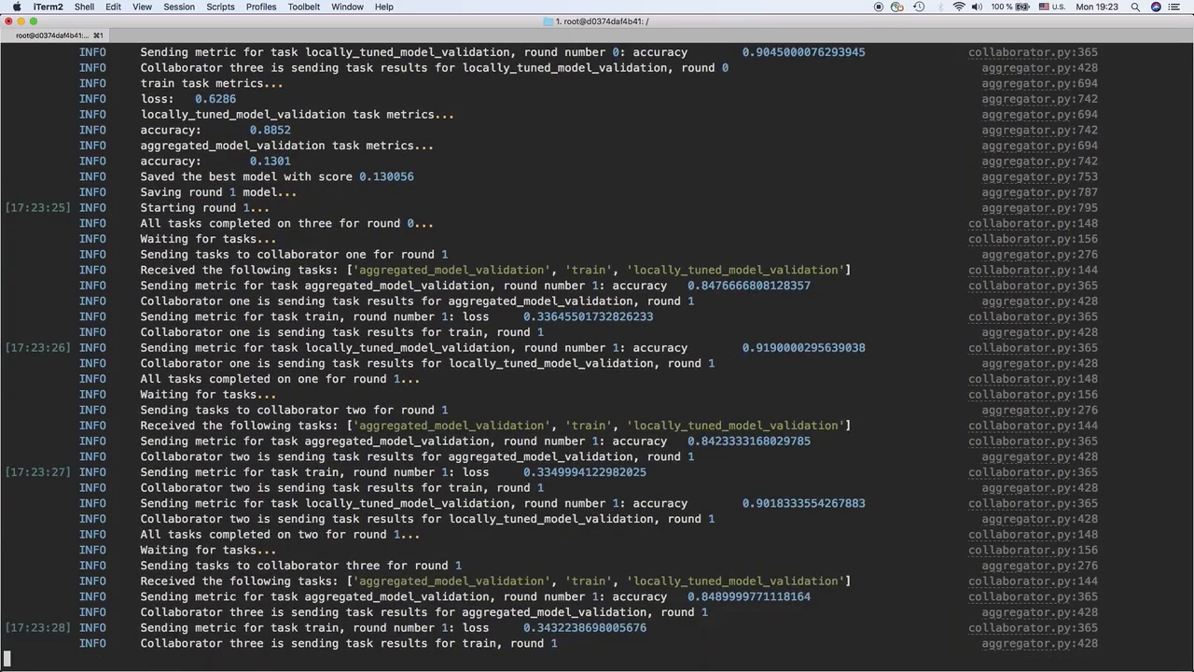
scroll(down, 3)
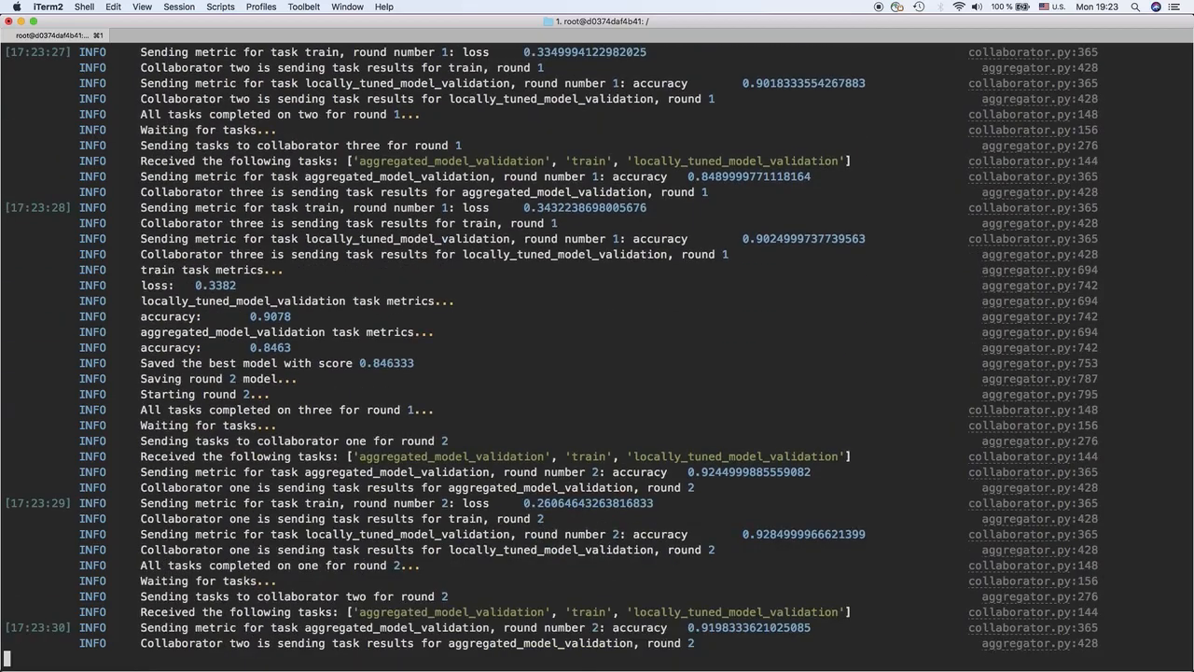
scroll(down, 3)
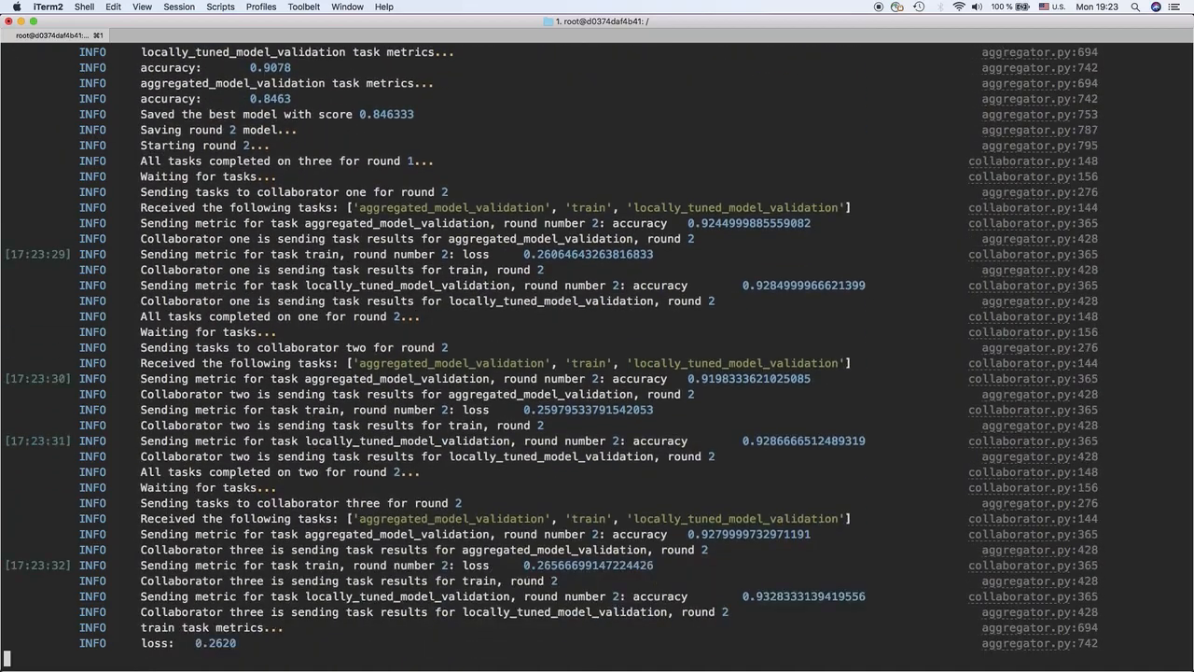
scroll(down, 3)
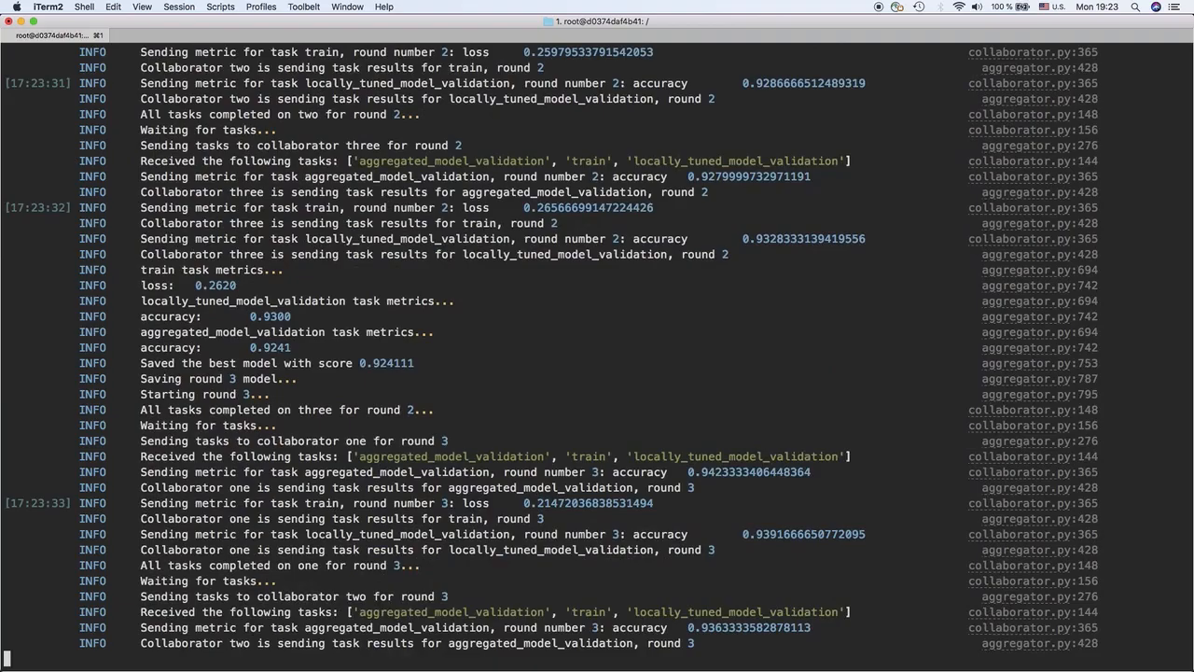
scroll(down, 3)
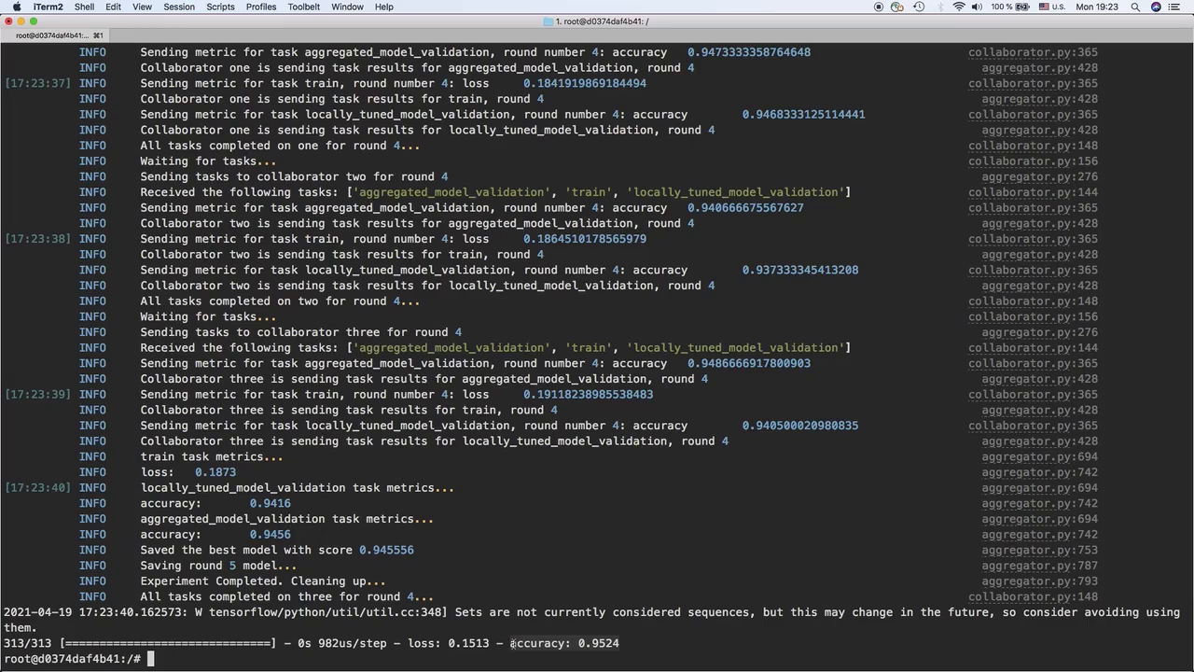
mouse_move(716, 338)
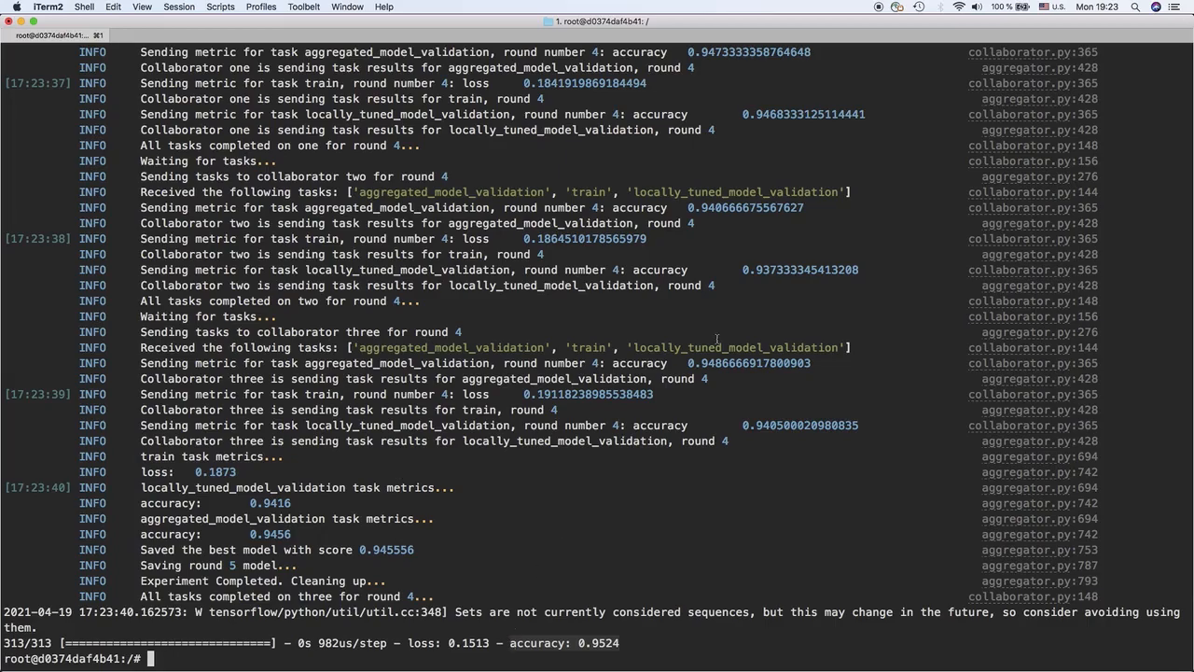